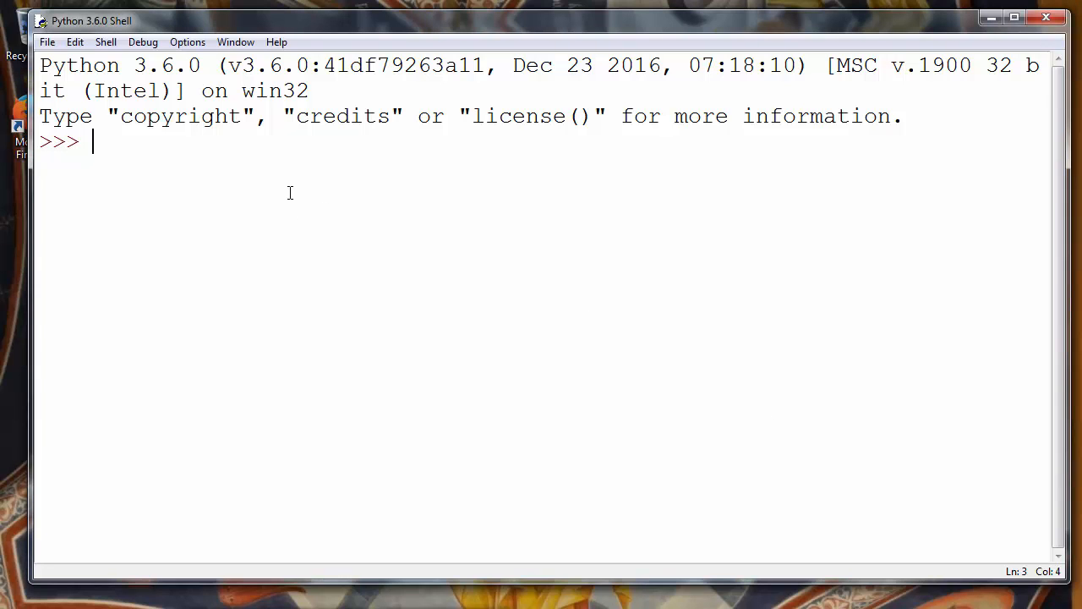
# - Run my_set = set([1,2,3,4,5]) to build a five-number set
pyautogui.write('a')
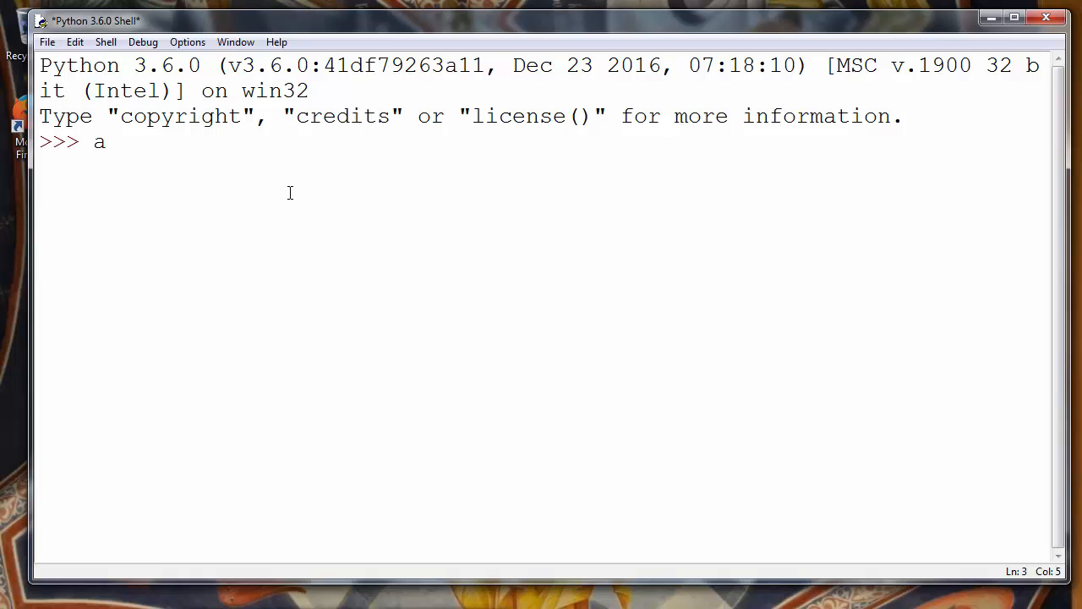
pyautogui.write('my_set')
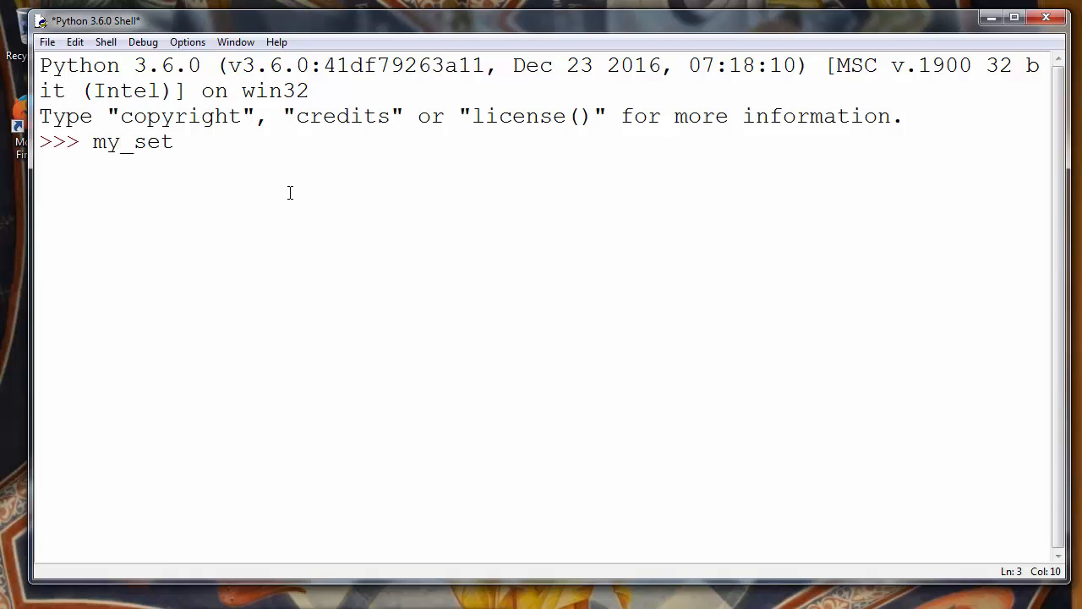
pyautogui.write('= s')
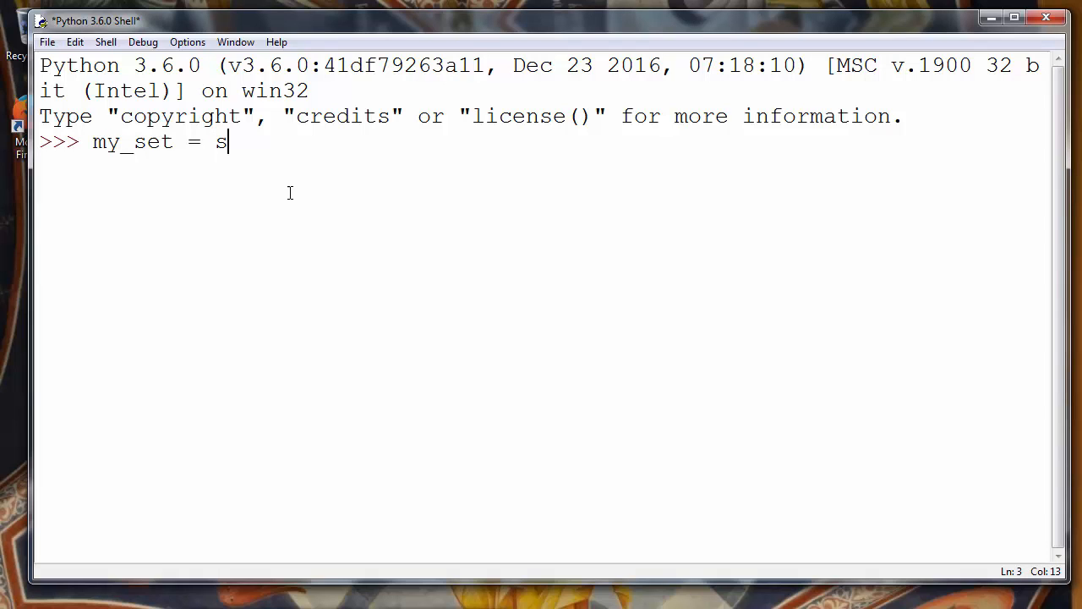
pyautogui.write('et ()')
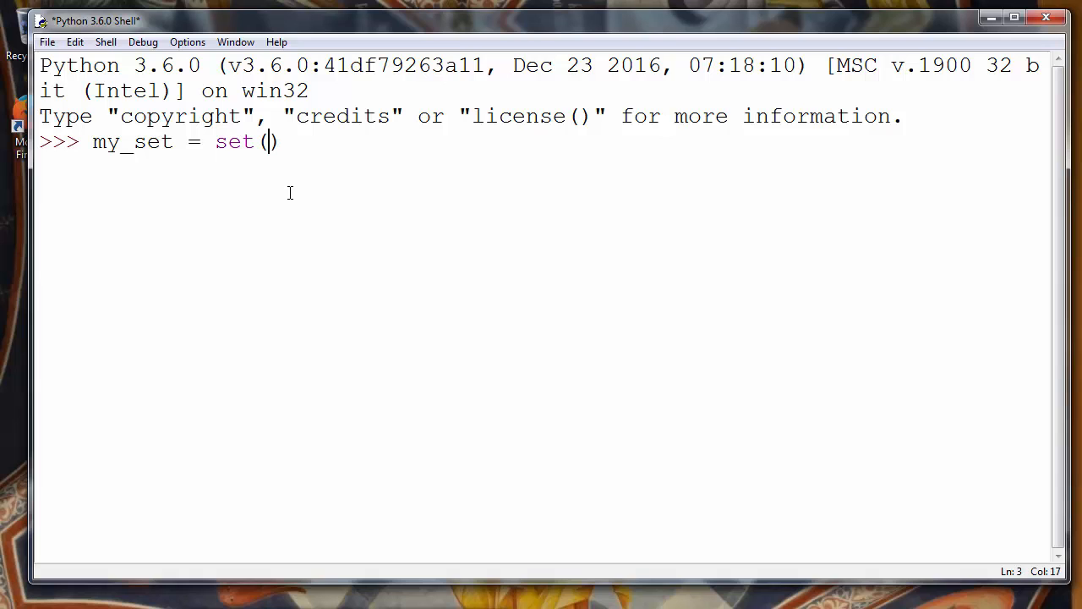
pyautogui.write('[1]')
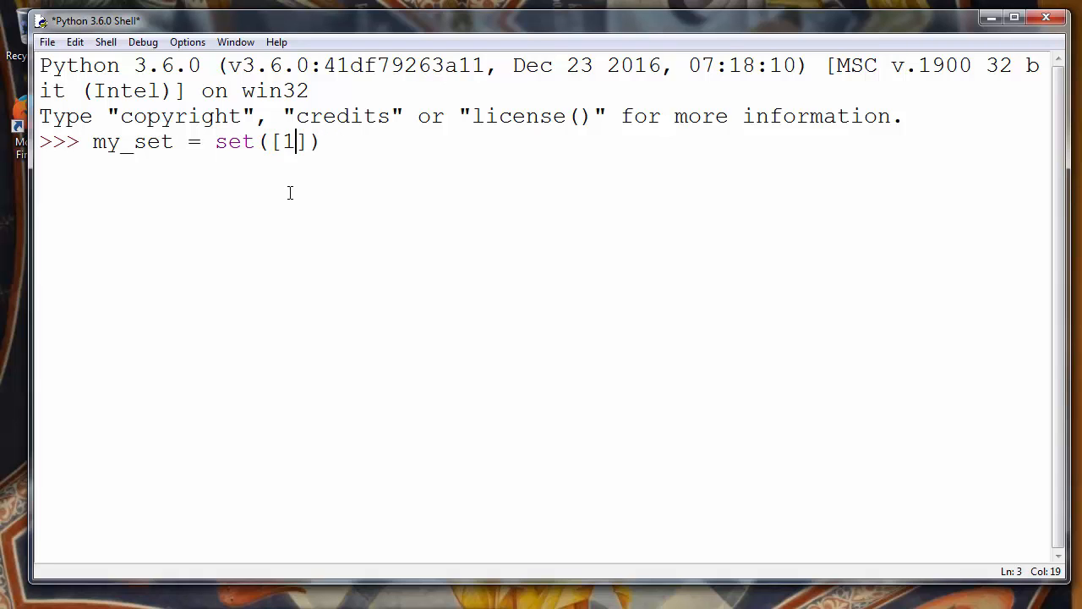
pyautogui.write(',2,3,4,5')
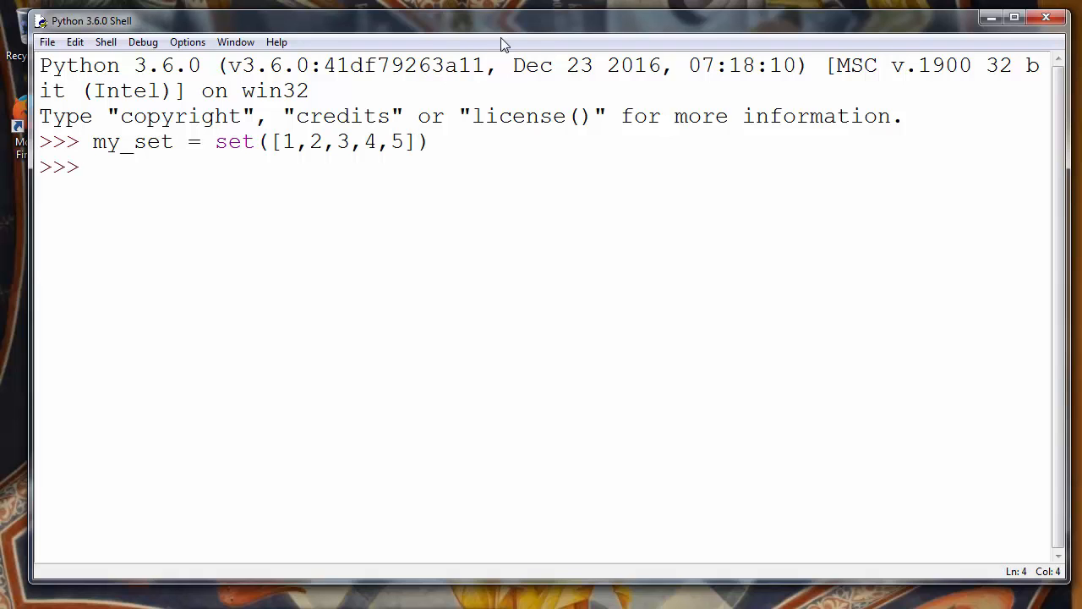
pyautogui.moveTo(281, 142); pyautogui.dragTo(352, 142)
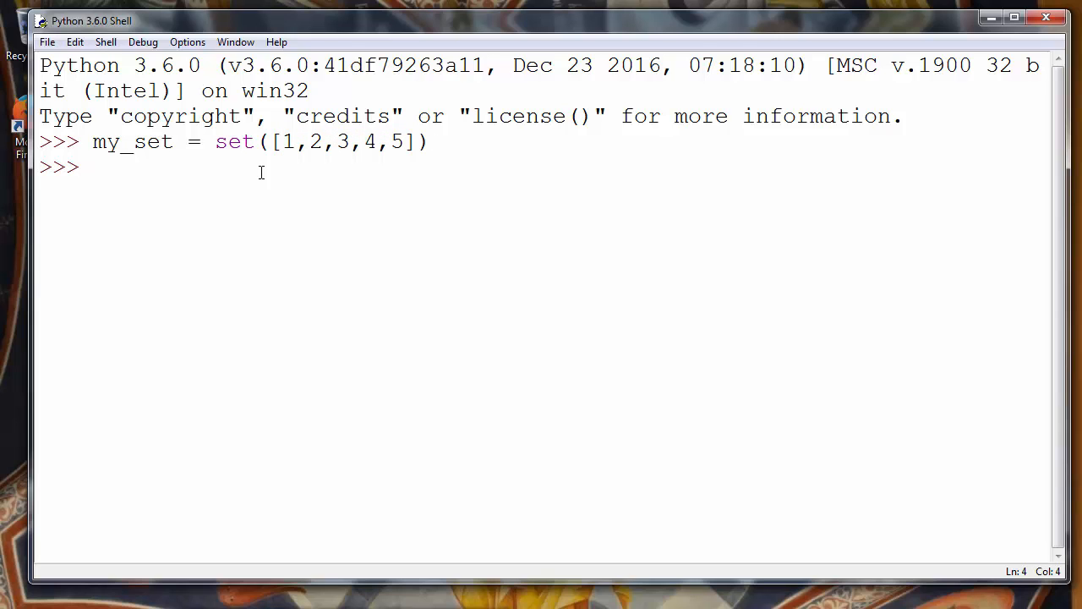
# - Write my_set.add(2) without running it, highlighting the 2 already in the set
pyautogui.write('my_set')
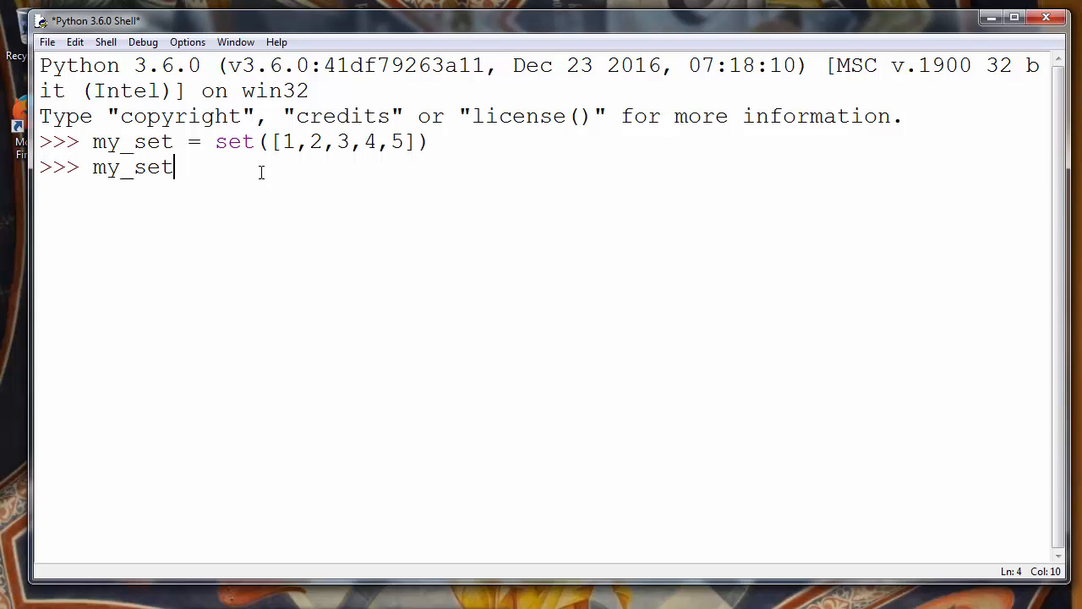
pyautogui.write('.add(')
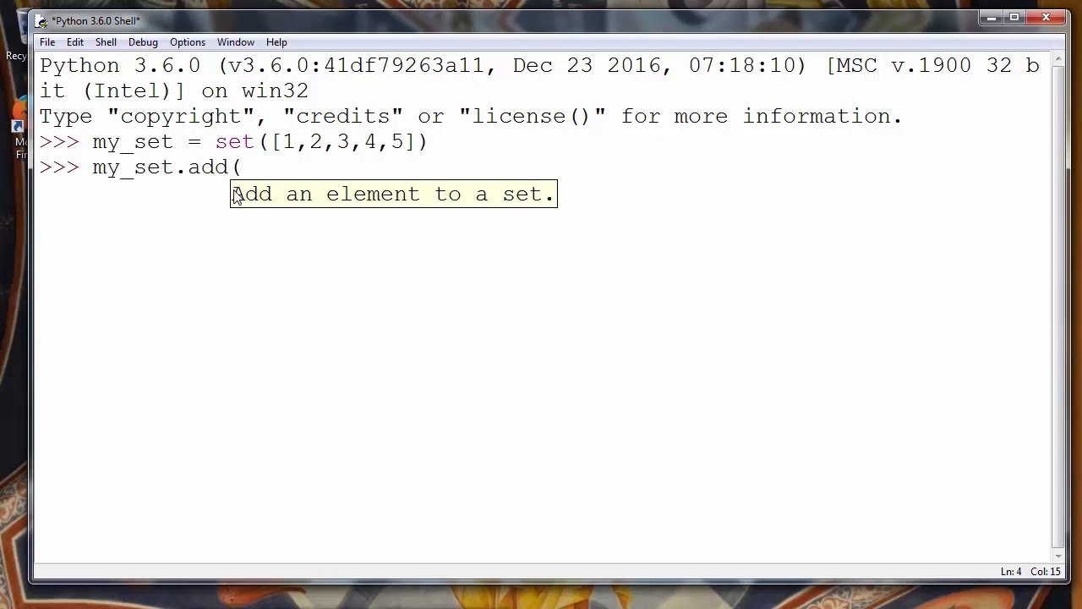
pyautogui.moveTo(313, 210)
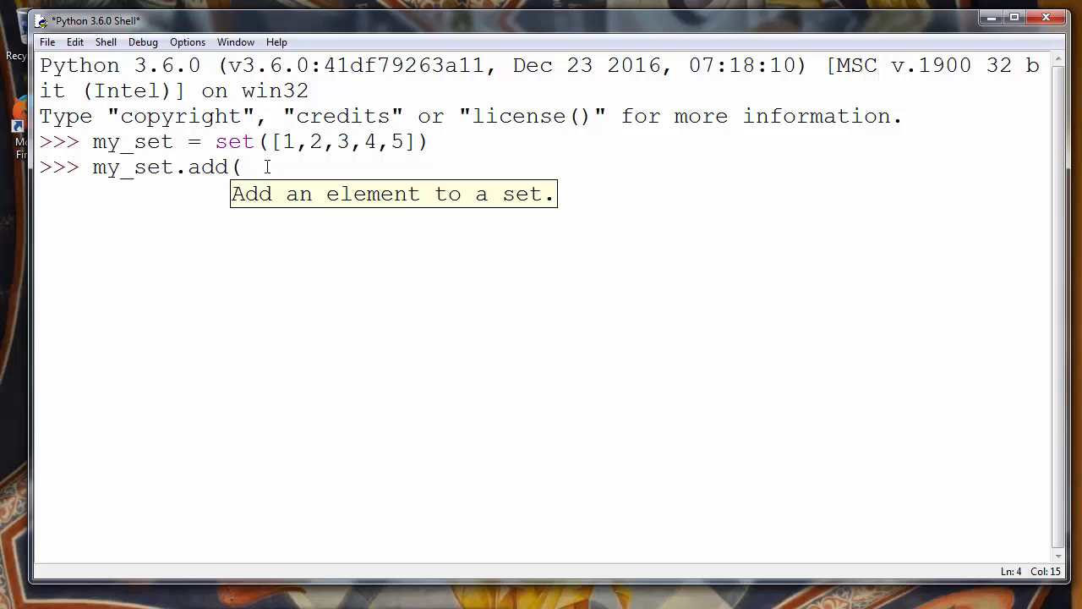
pyautogui.write('2)')
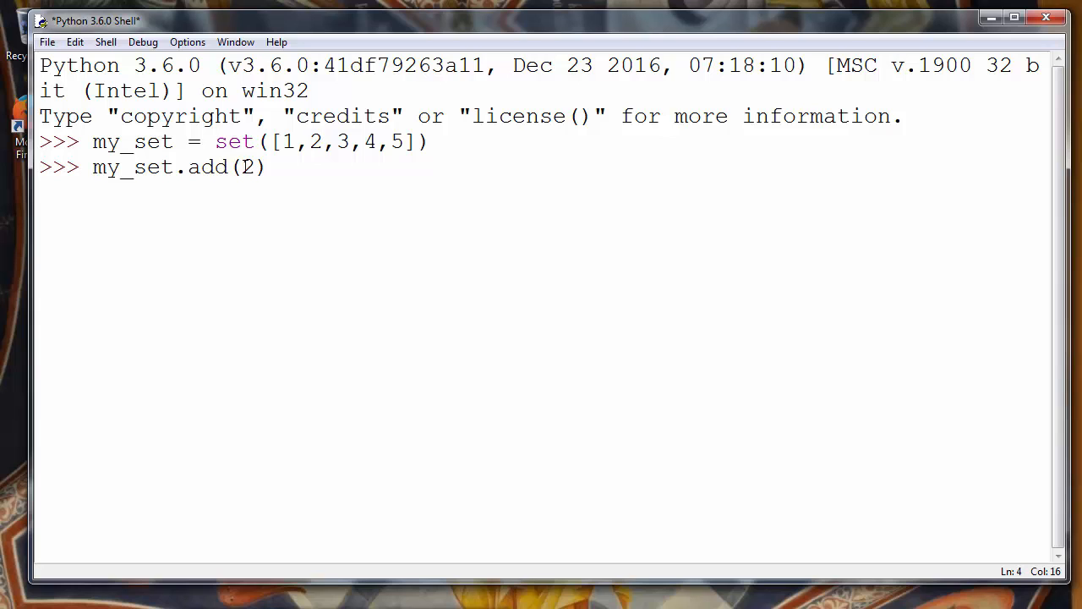
pyautogui.doubleClick(247, 168)
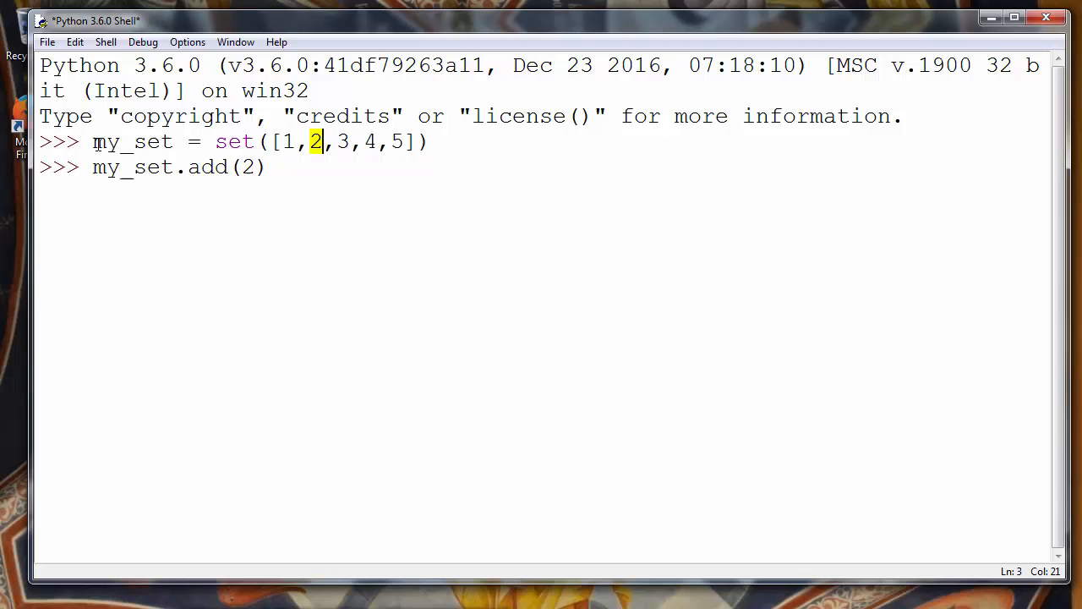
pyautogui.click(314, 168)
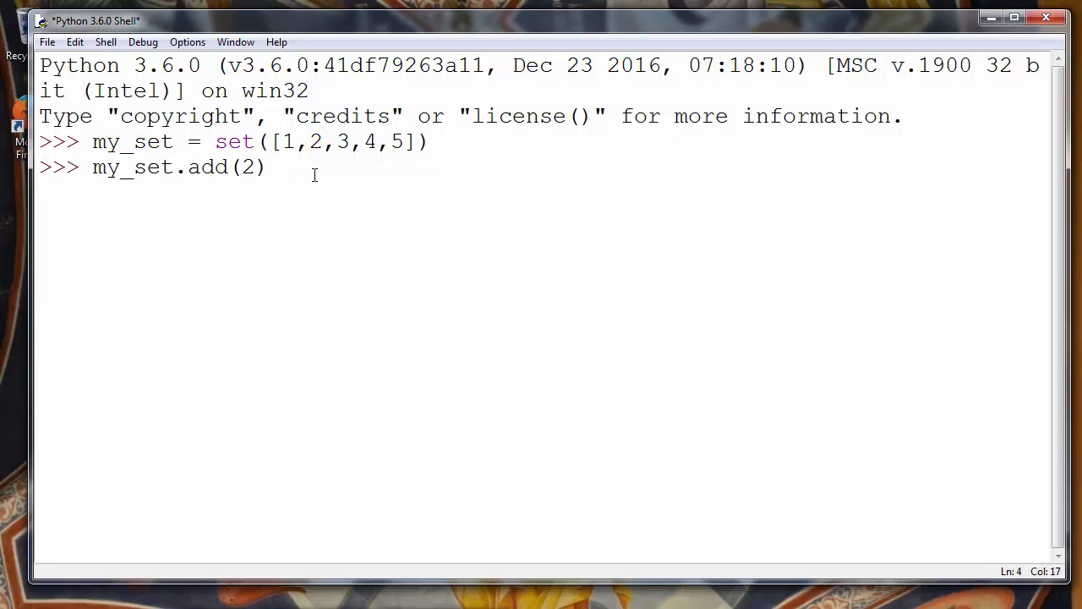
pyautogui.write('my')
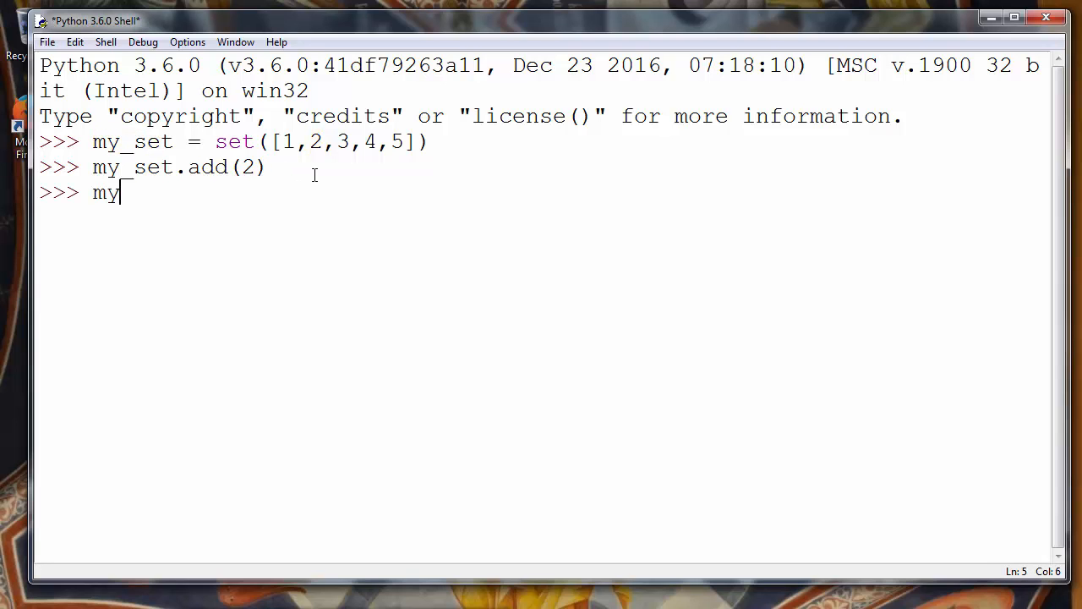
pyautogui.write('_set')
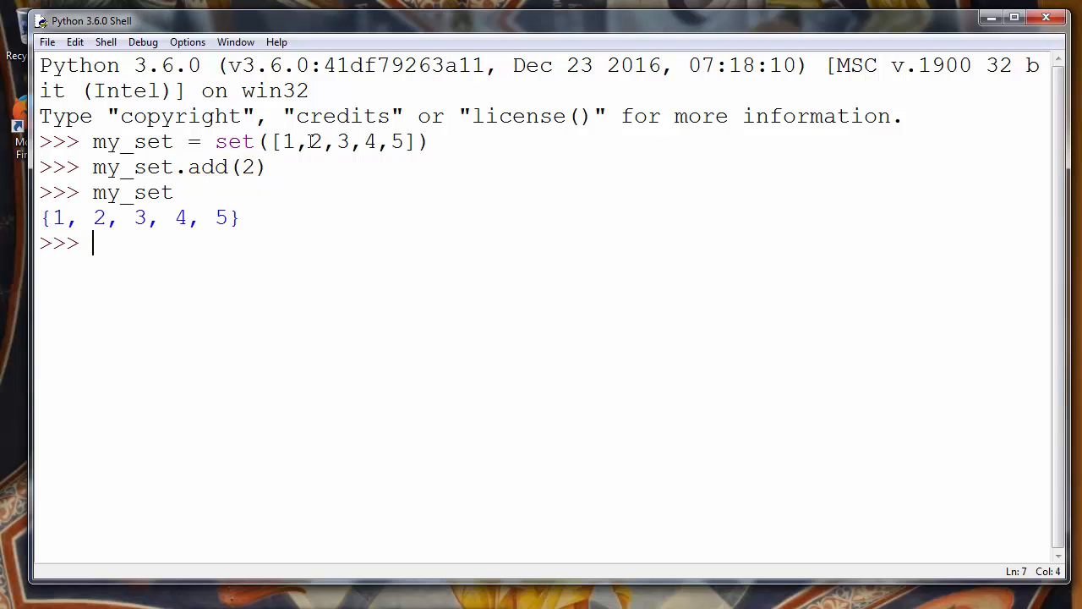
pyautogui.moveTo(41, 217); pyautogui.dragTo(212, 216)
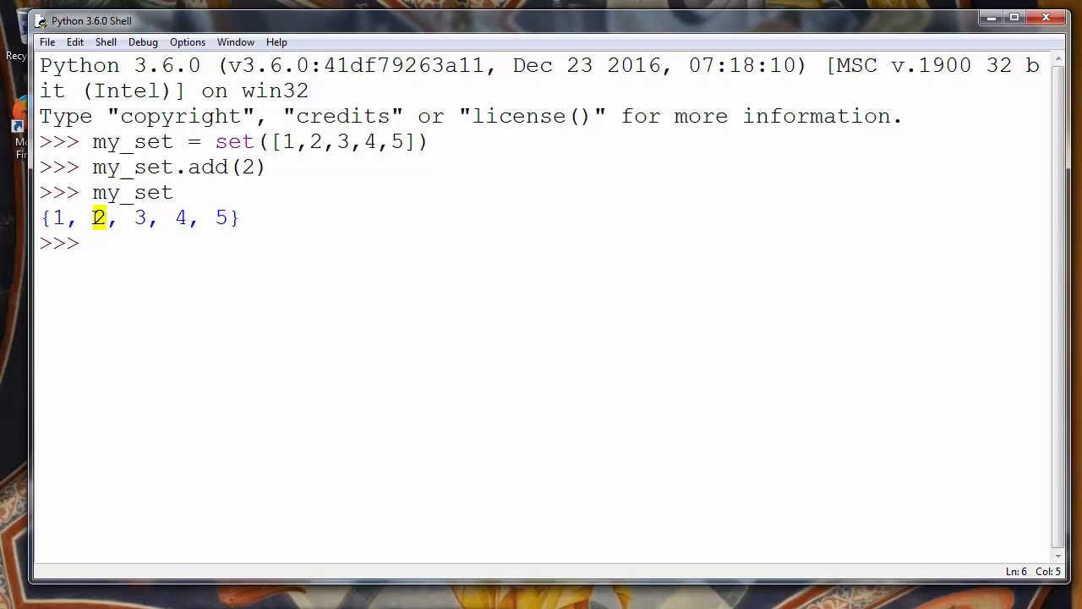
pyautogui.click(98, 244)
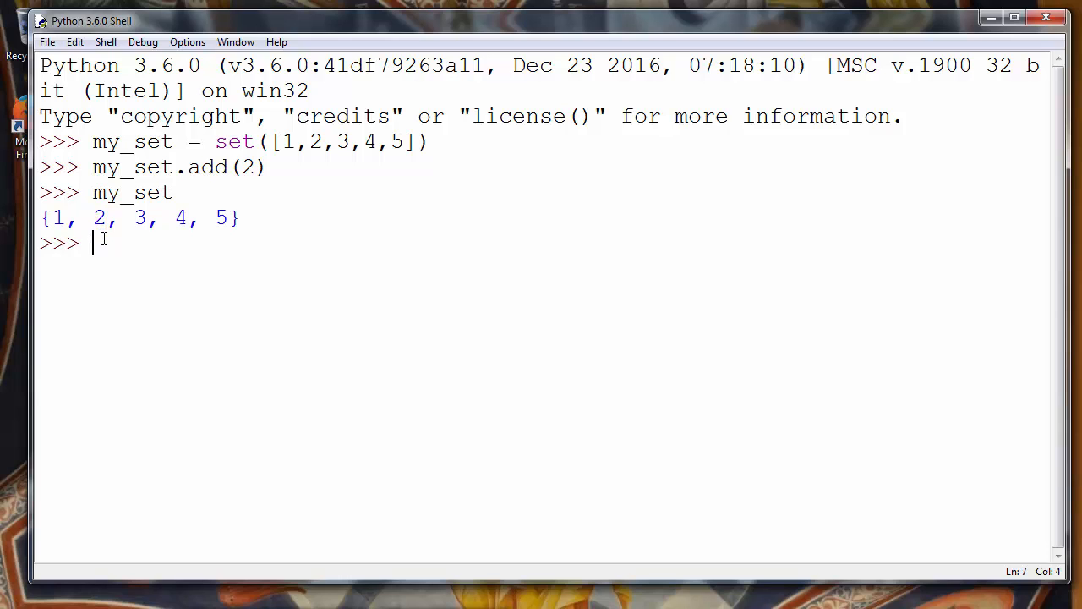
pyautogui.doubleClick(246, 167)
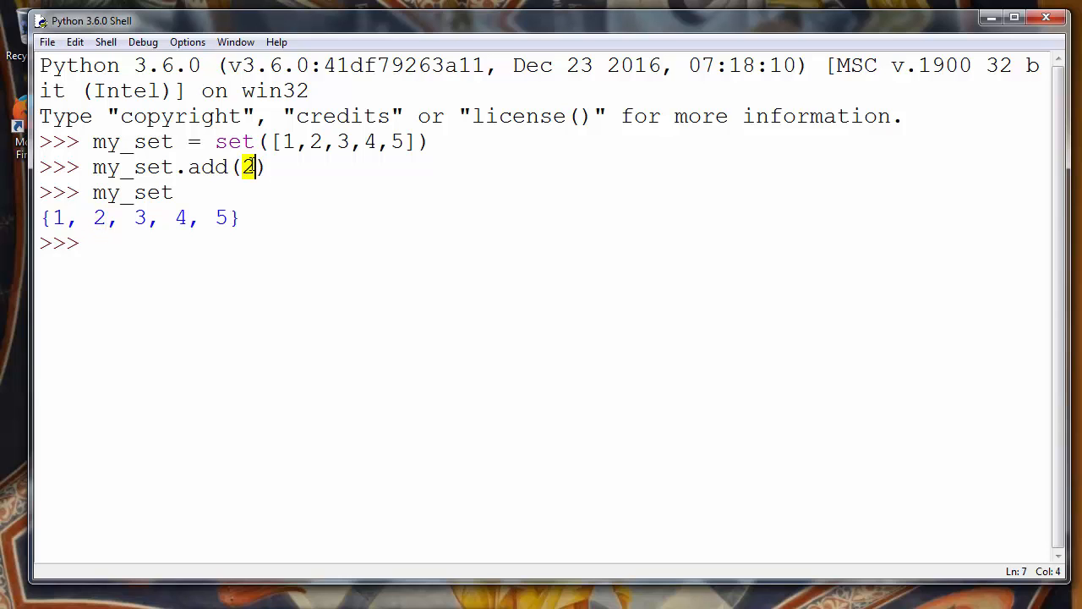
pyautogui.click(311, 142)
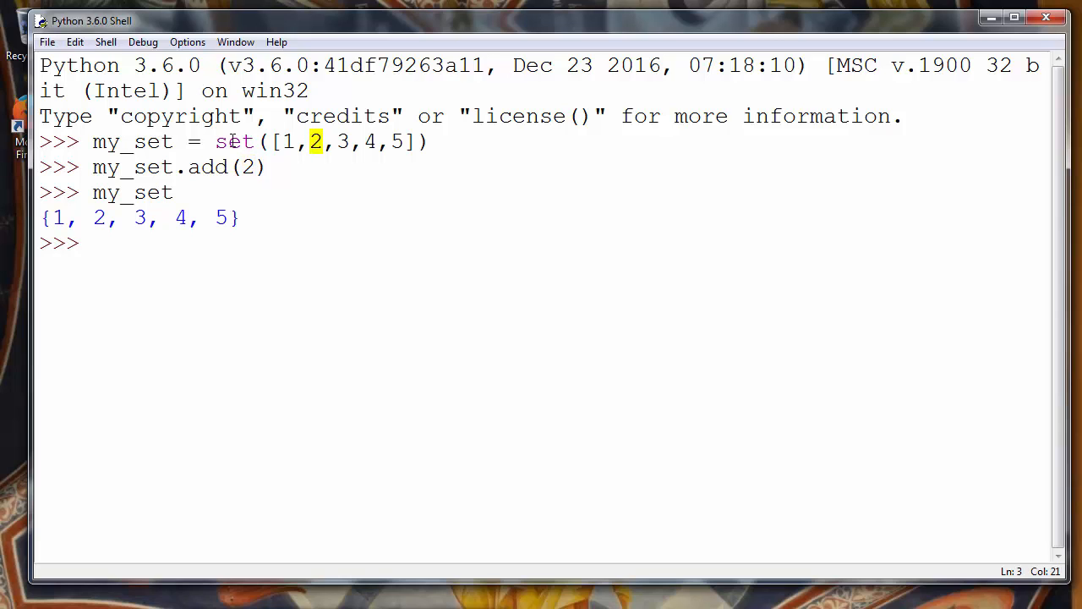
pyautogui.doubleClick(107, 167)
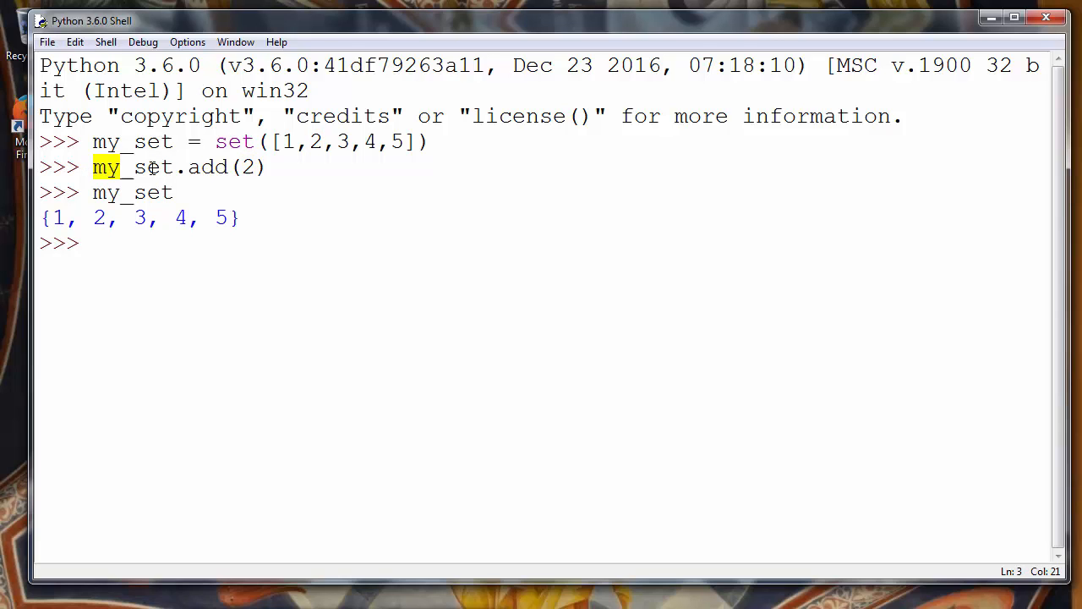
pyautogui.click(110, 244)
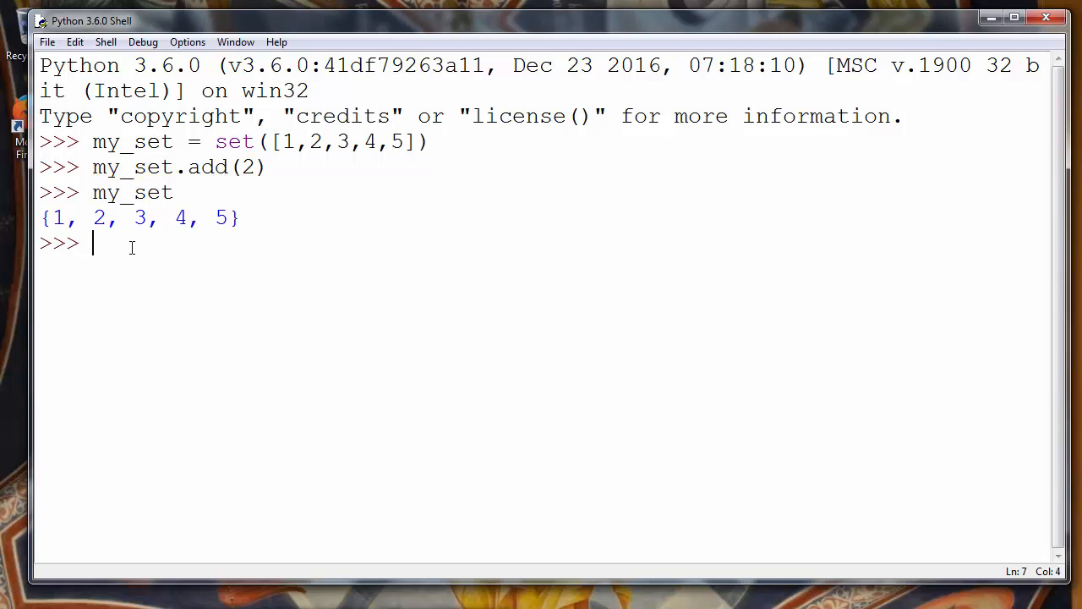
pyautogui.write('1,2,')
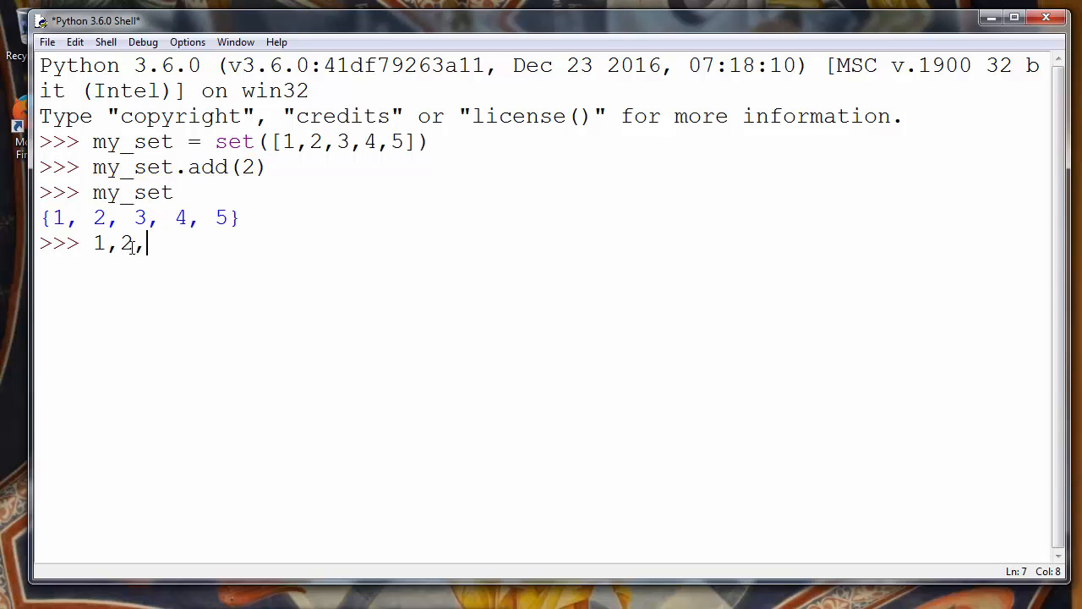
pyautogui.write('2,3,4')
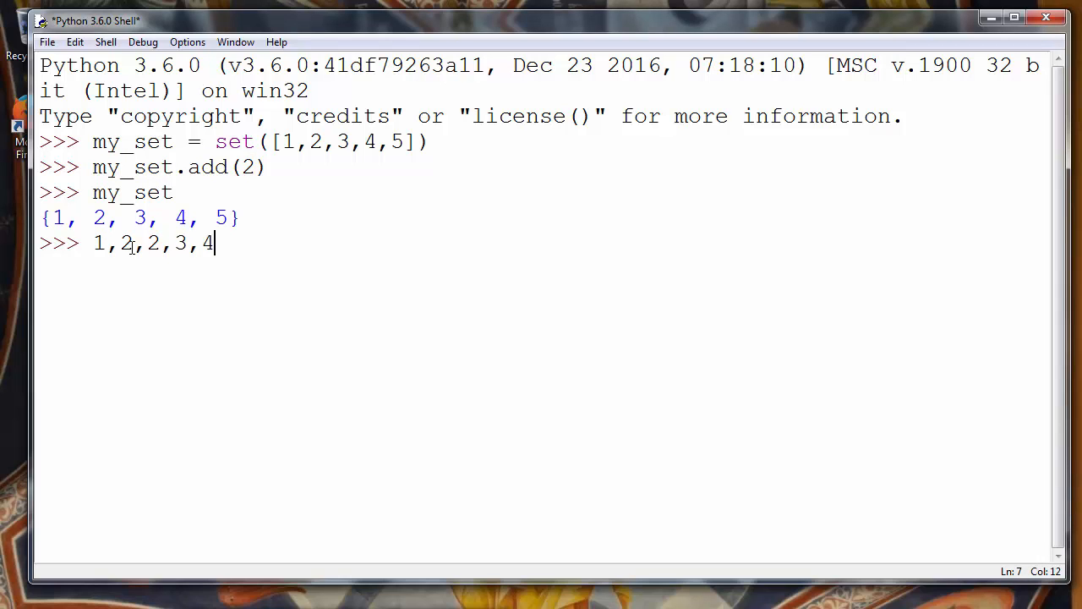
pyautogui.write(',5')
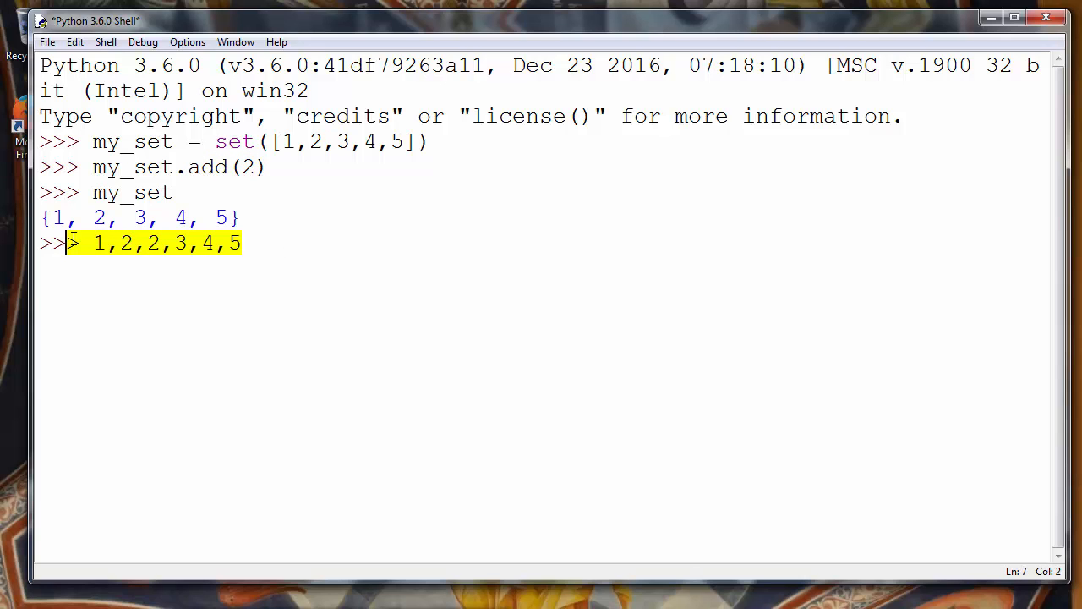
pyautogui.click(279, 243)
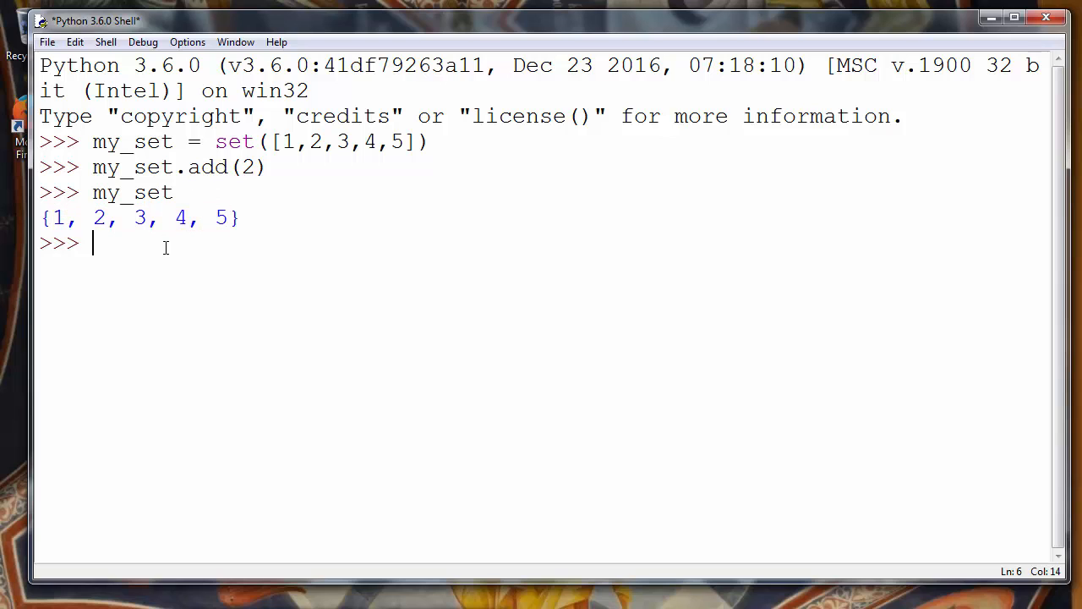
# - Run my_set.add(7) to put a new value 7 into the set
pyautogui.write('my_')
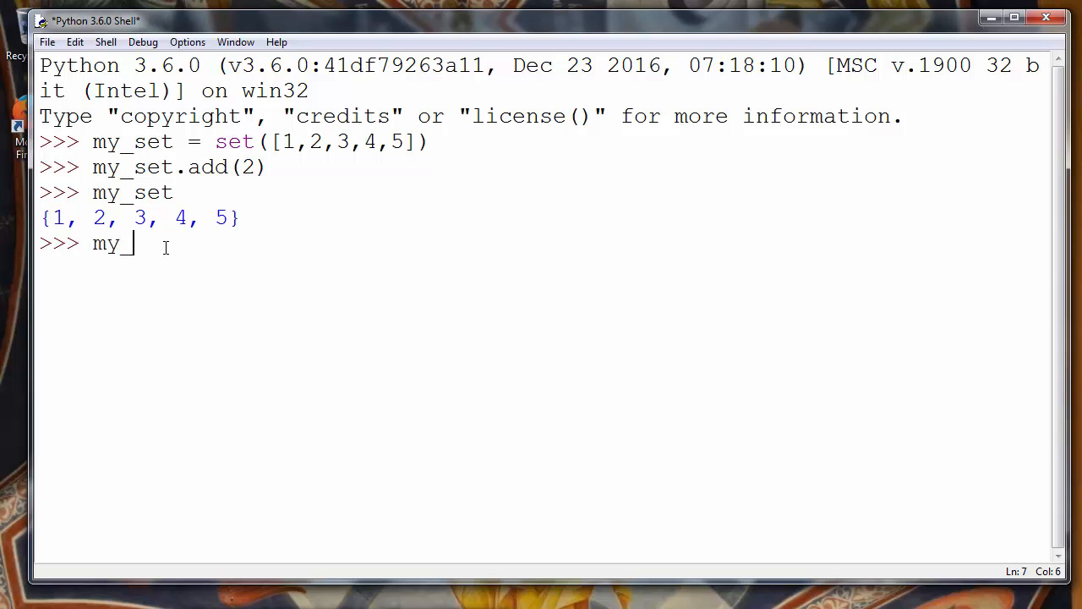
pyautogui.write('set')
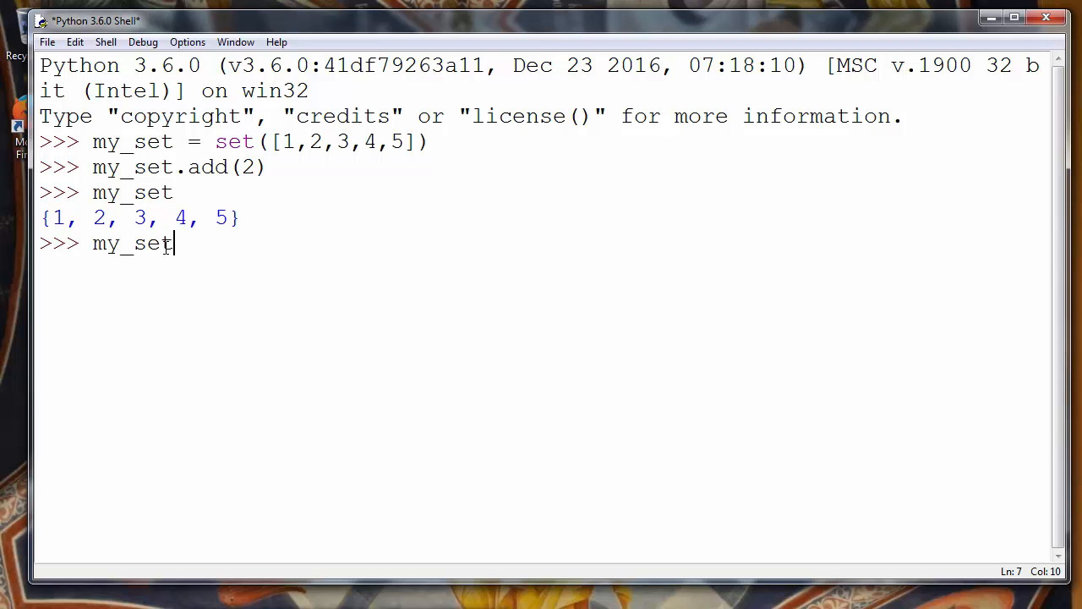
pyautogui.write('.add')
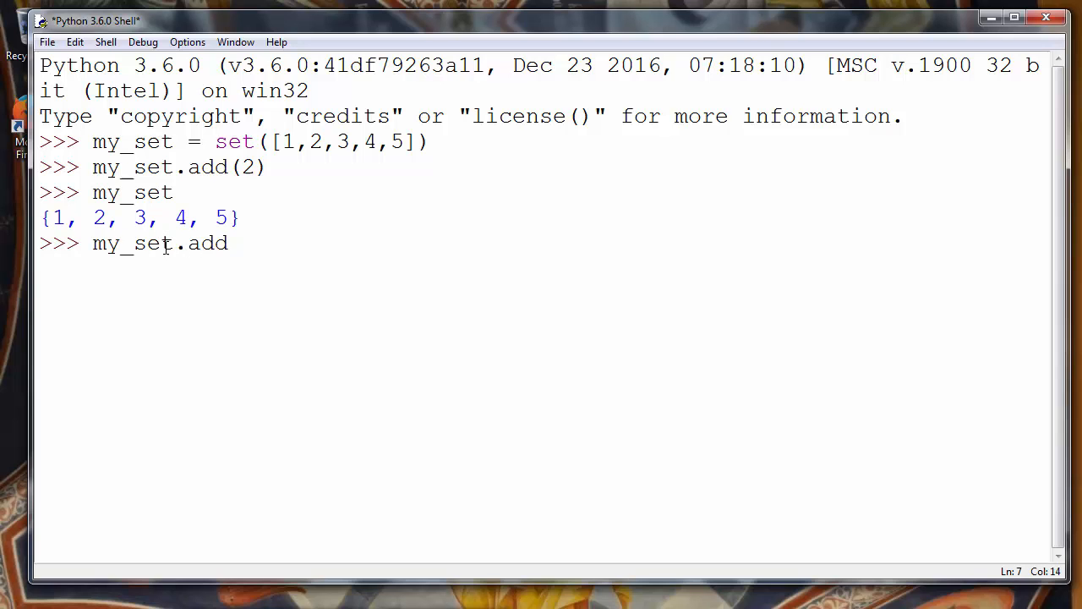
pyautogui.write('(')
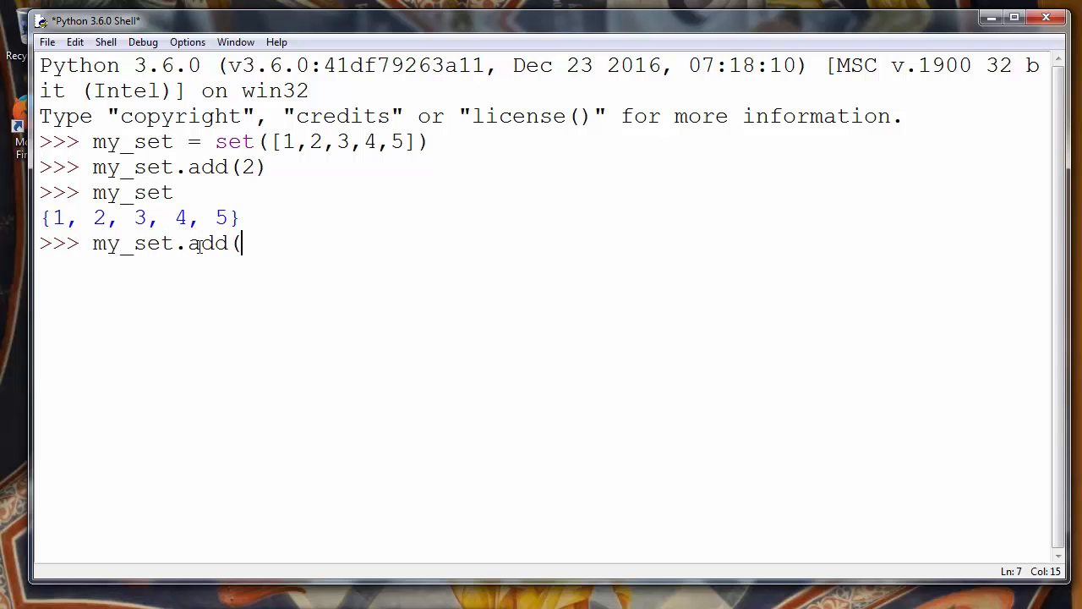
pyautogui.write('7')
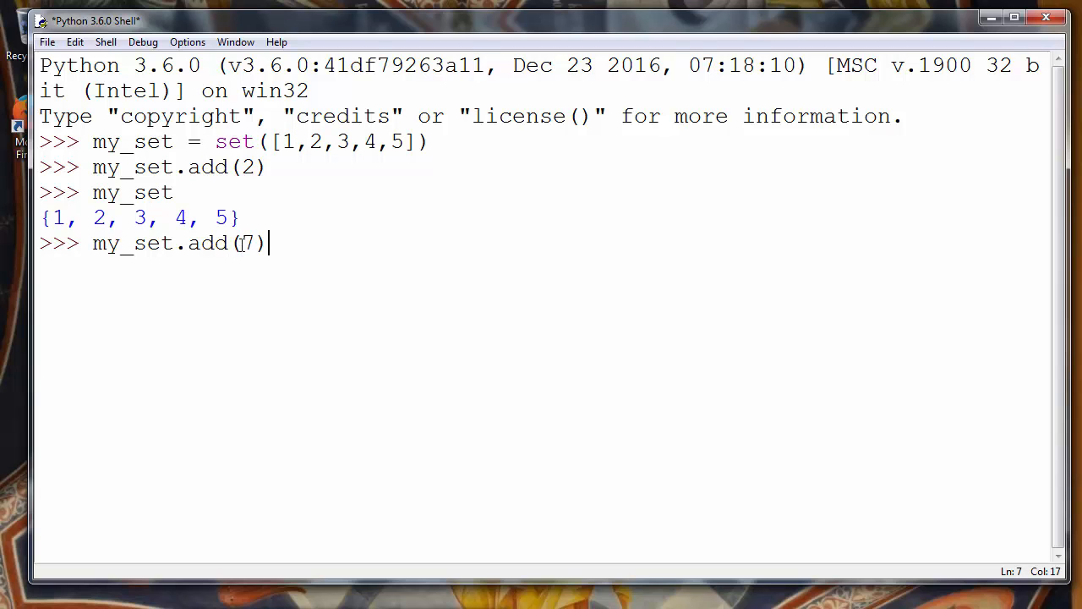
pyautogui.doubleClick(247, 243)
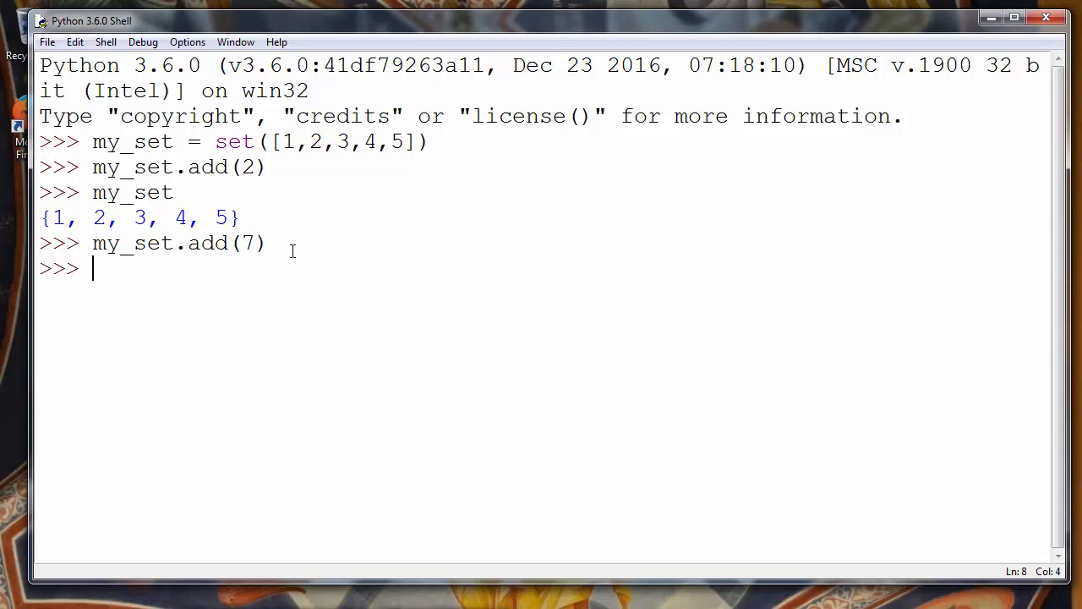
# - Evaluate my_set to print {1, 2, 3, 4, 5, 7}, highlighting the added 7
pyautogui.write('m')
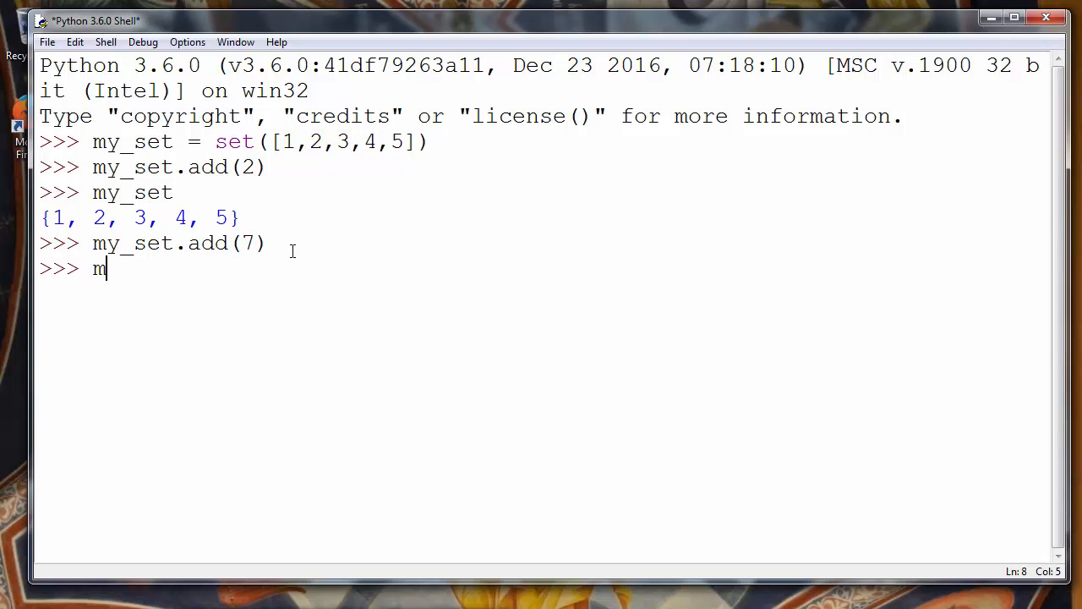
pyautogui.write('y_set')
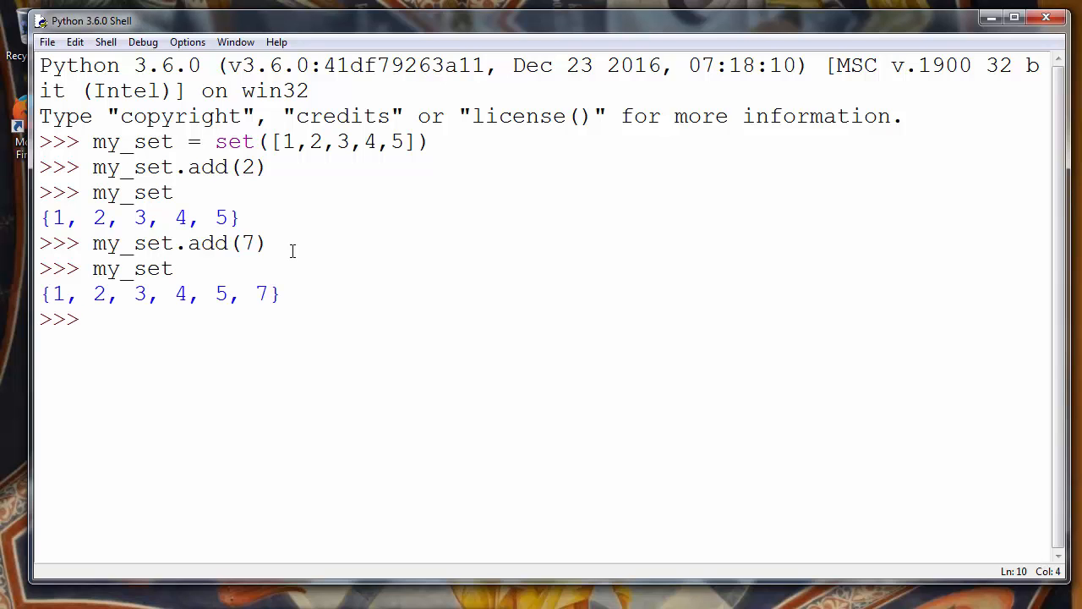
pyautogui.doubleClick(251, 243)
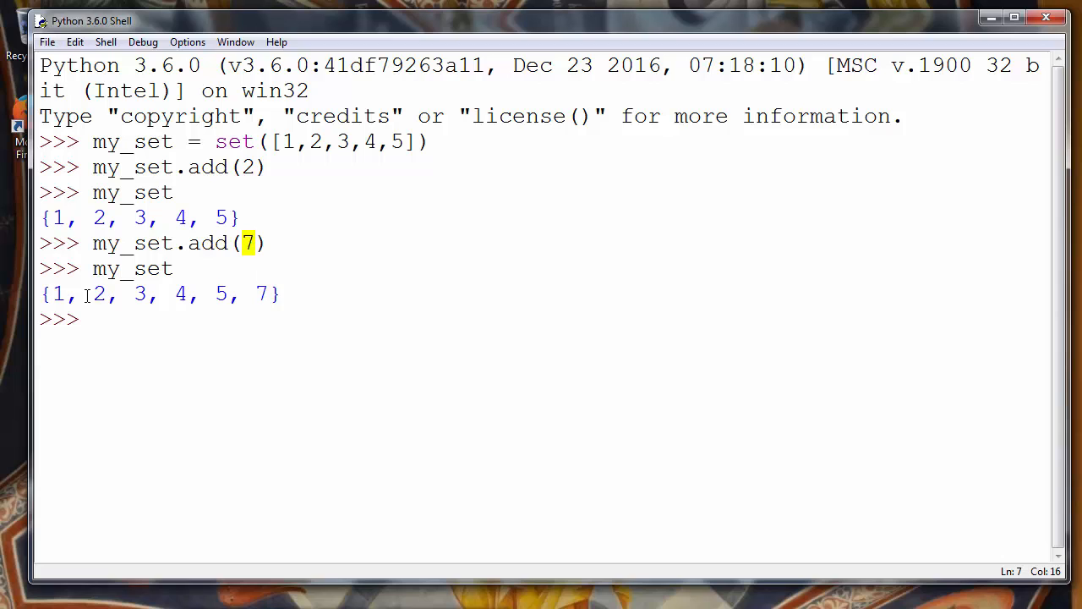
pyautogui.tripleClick(160, 294)
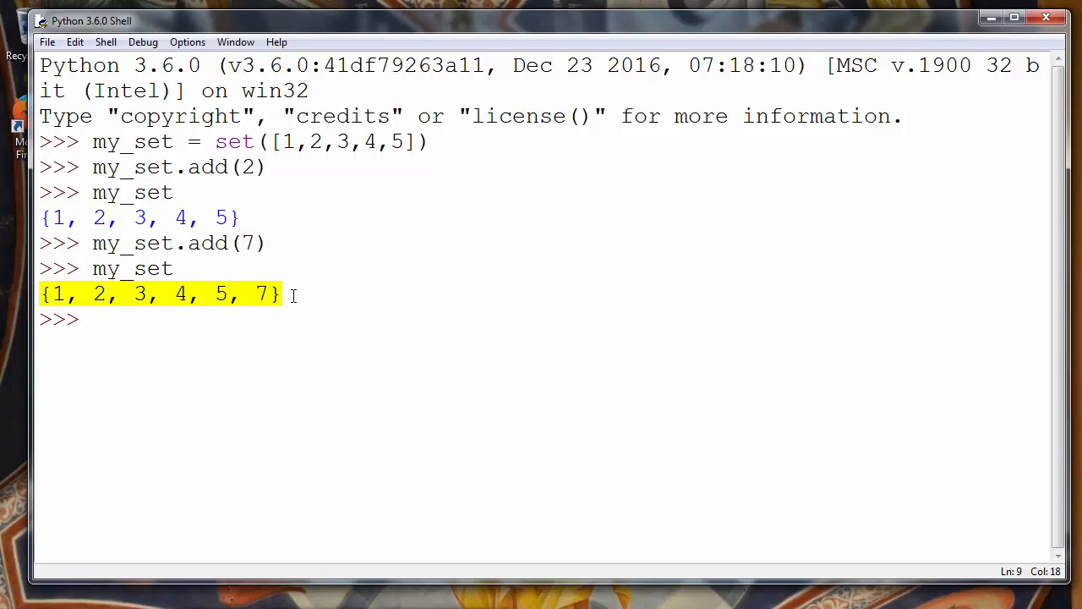